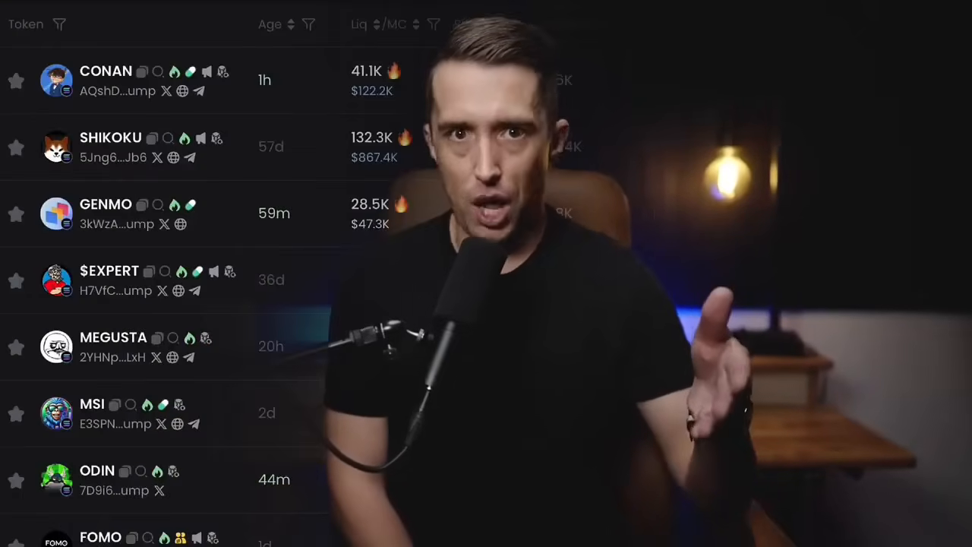
scroll(down, 3)
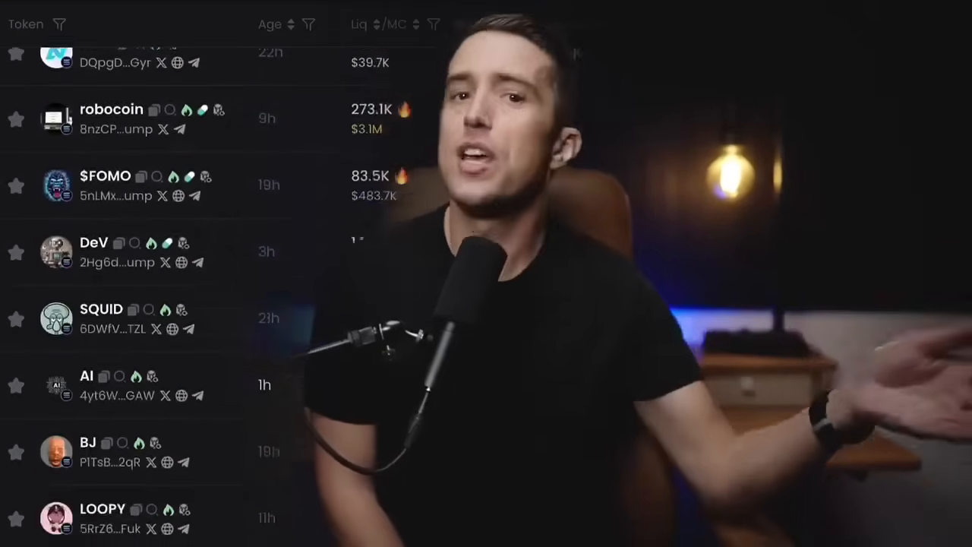